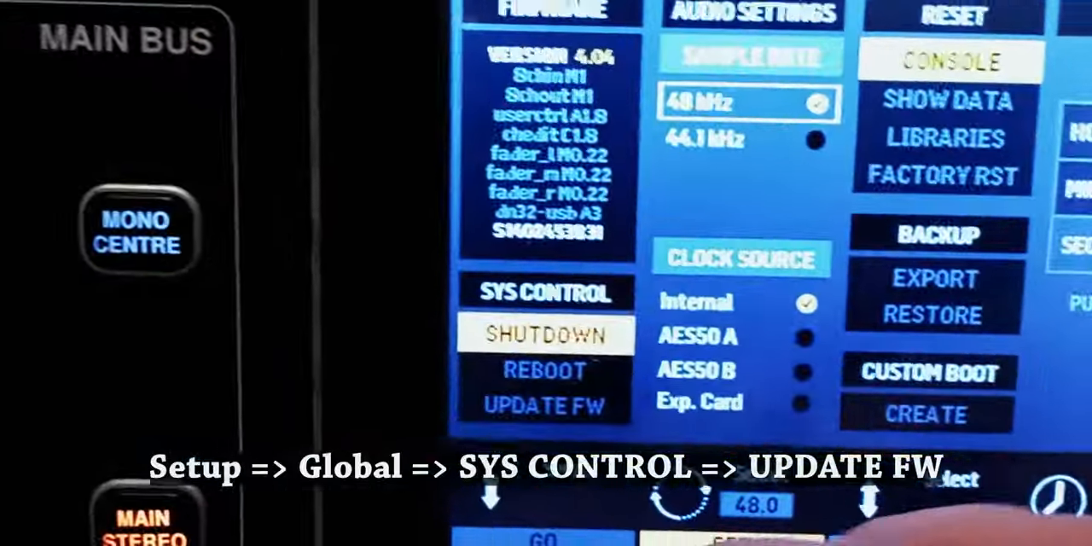
Begin the console firmware update from the USB drive, reaching the backup-data prompt.
click(538, 405)
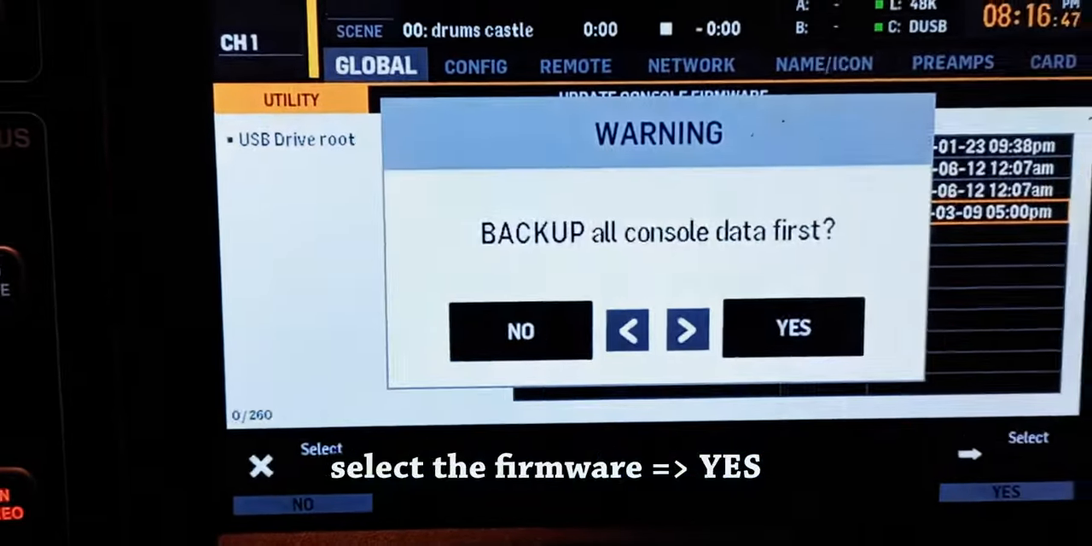
Search the Download Center for 'X32 edit' and save M32-Edit.exe to the desktop.
click(792, 329)
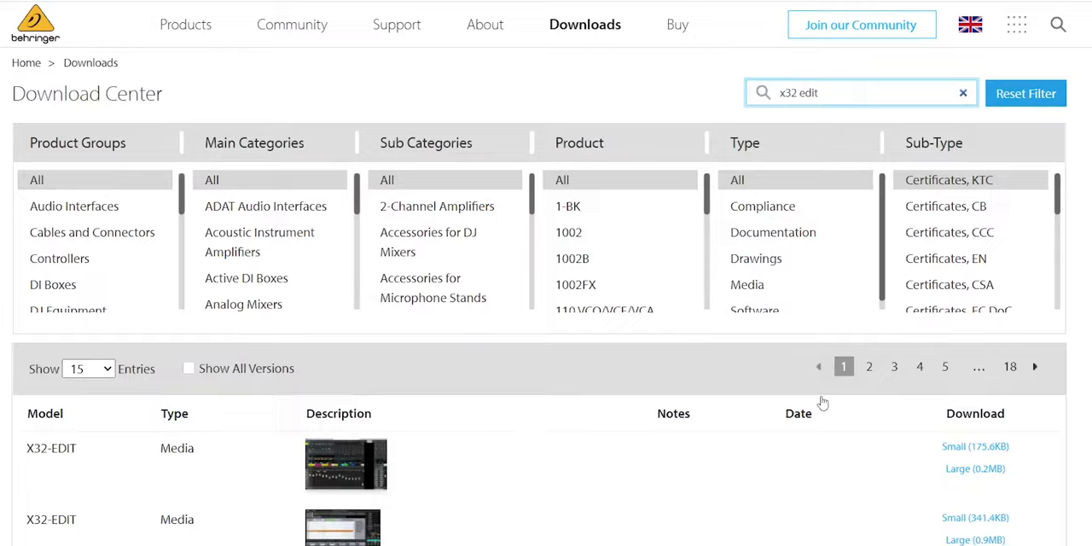
scroll(down, 3)
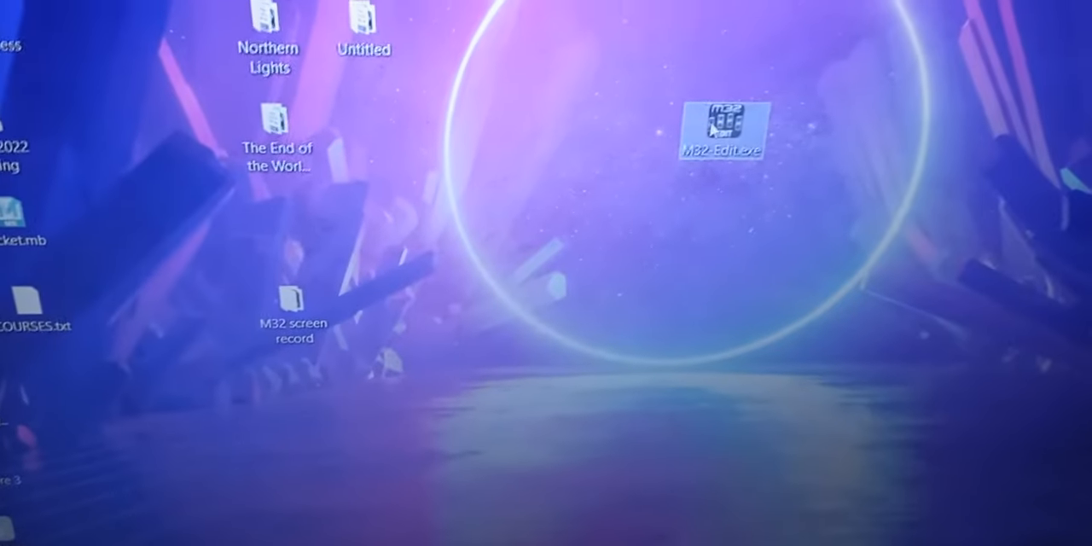
Launch M32-Edit.exe and select the discovered M32 mixer (firmware 4.06) in Setup Connection.
double_click(722, 119)
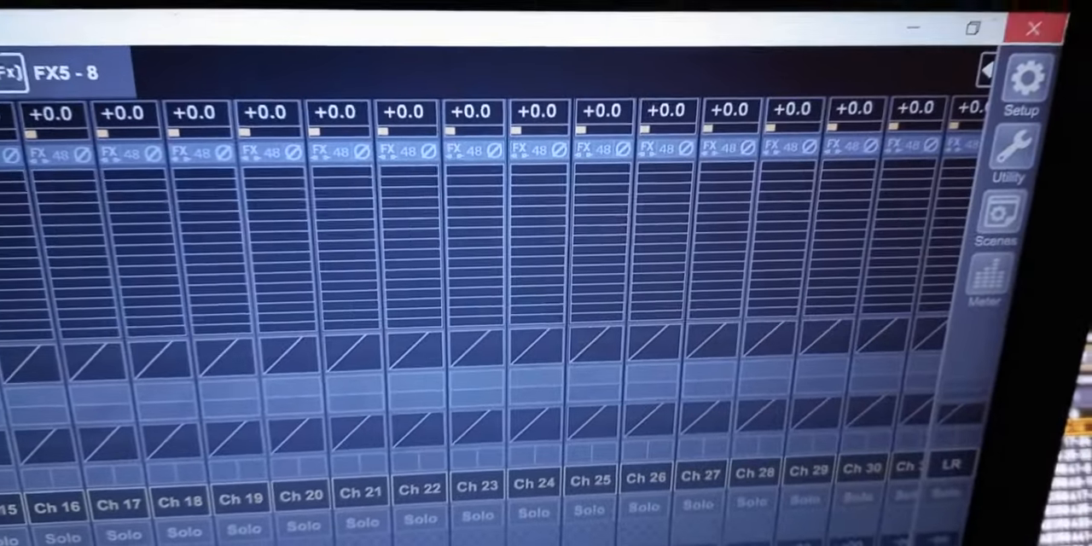
click(1028, 79)
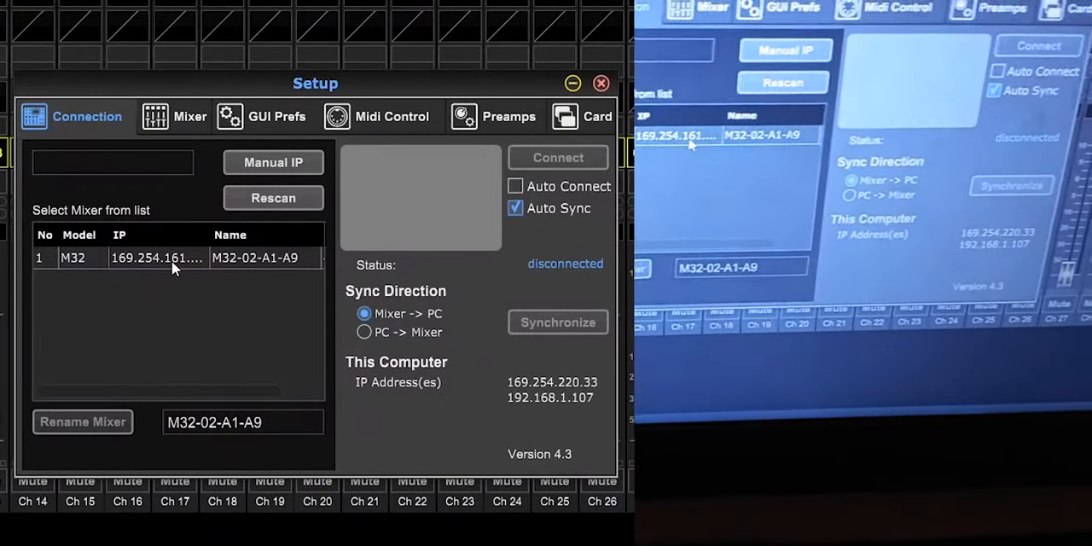
click(177, 257)
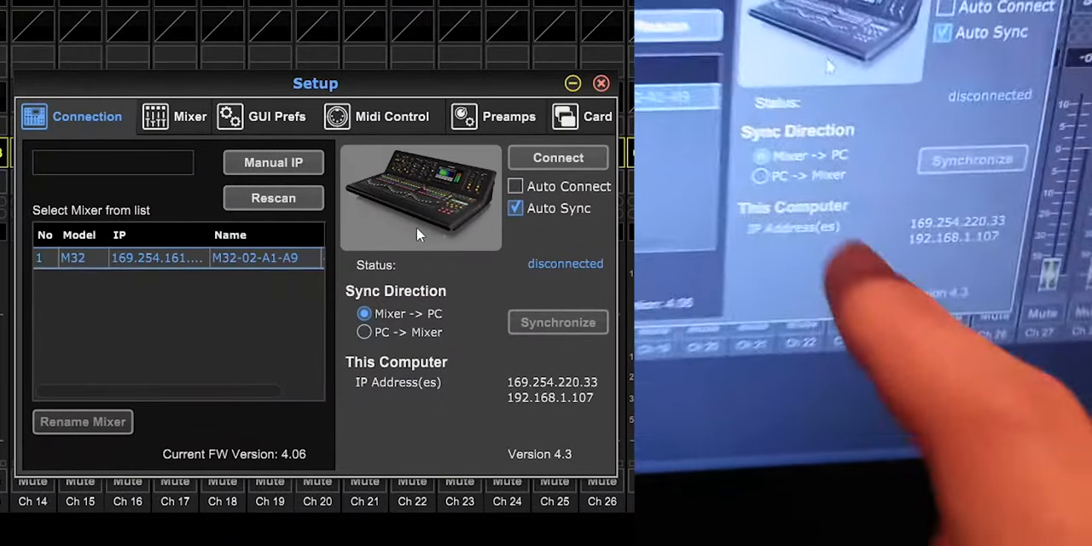